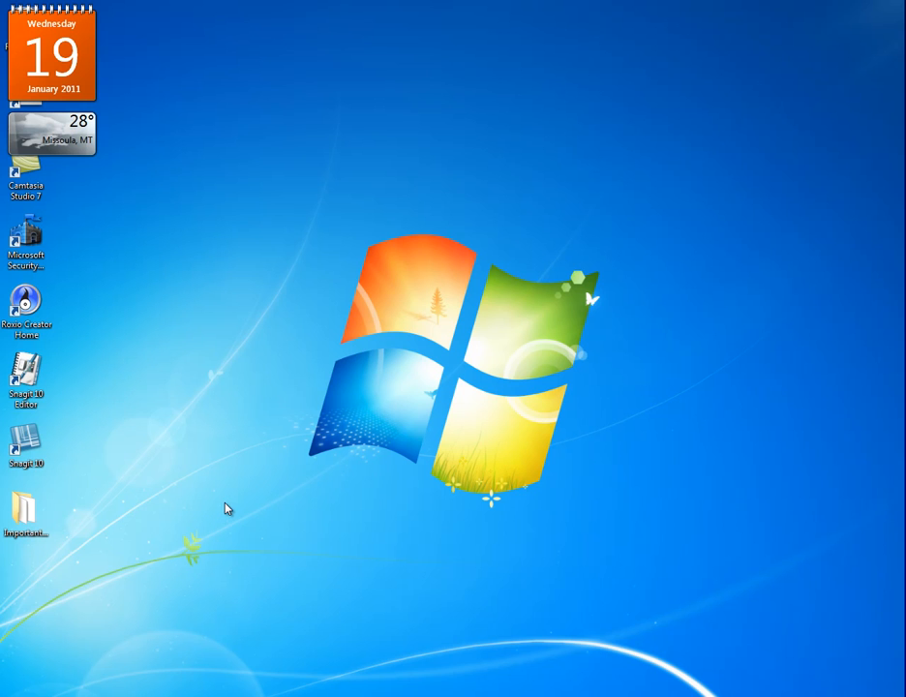
mouse_move(104, 527)
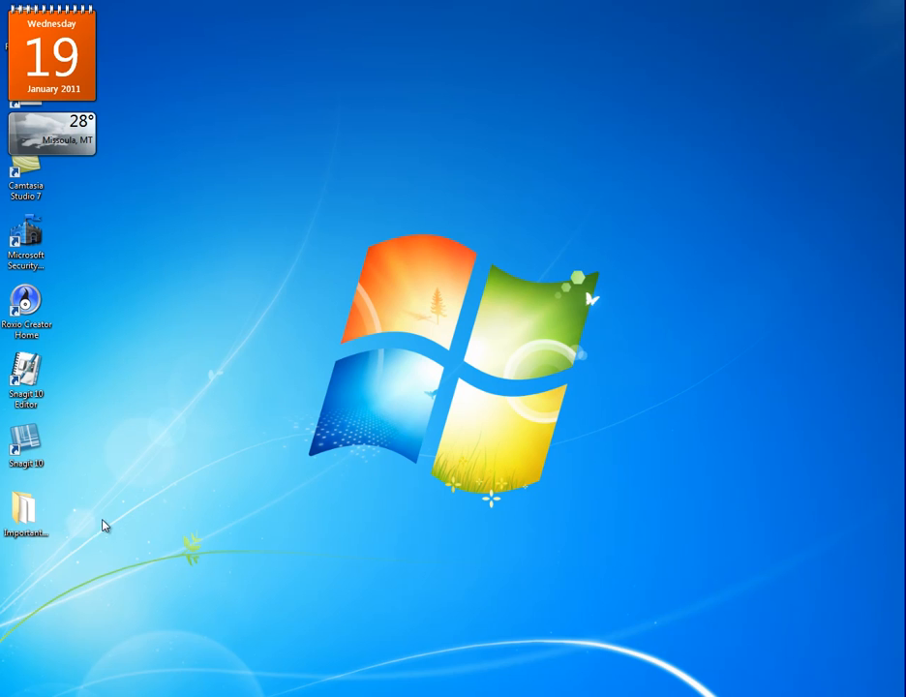
View the Important_Course_Documents folder contents: Assignments, Course_Syllabus and Extra_Help
double_click(27, 506)
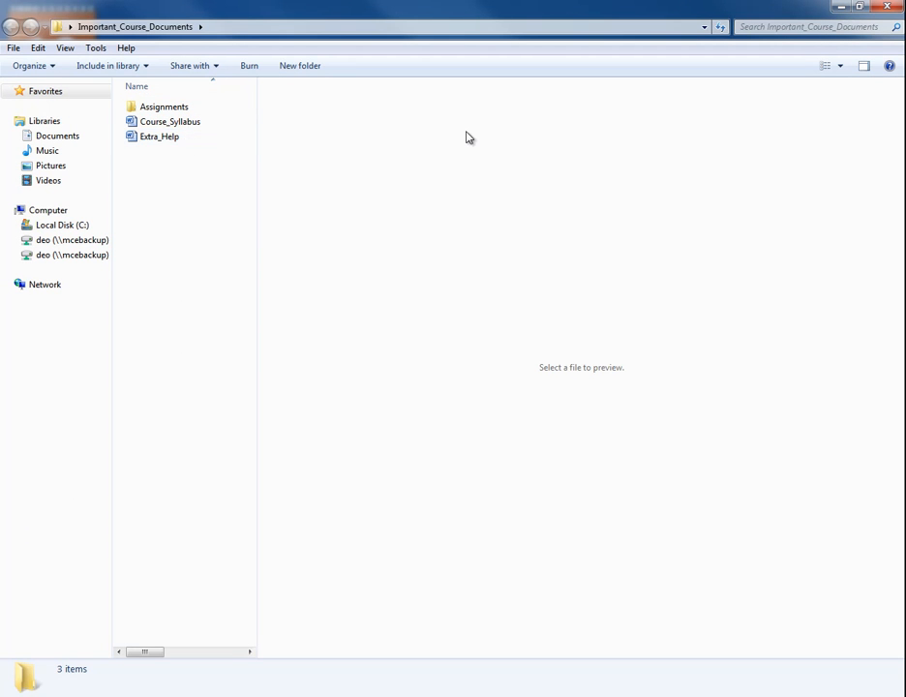
mouse_move(480, 136)
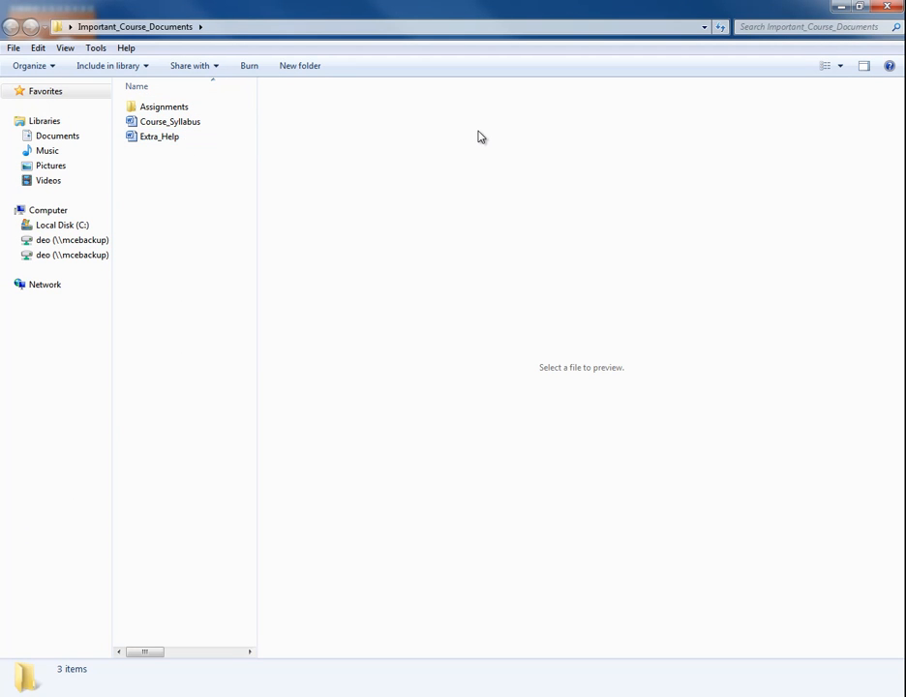
mouse_move(492, 135)
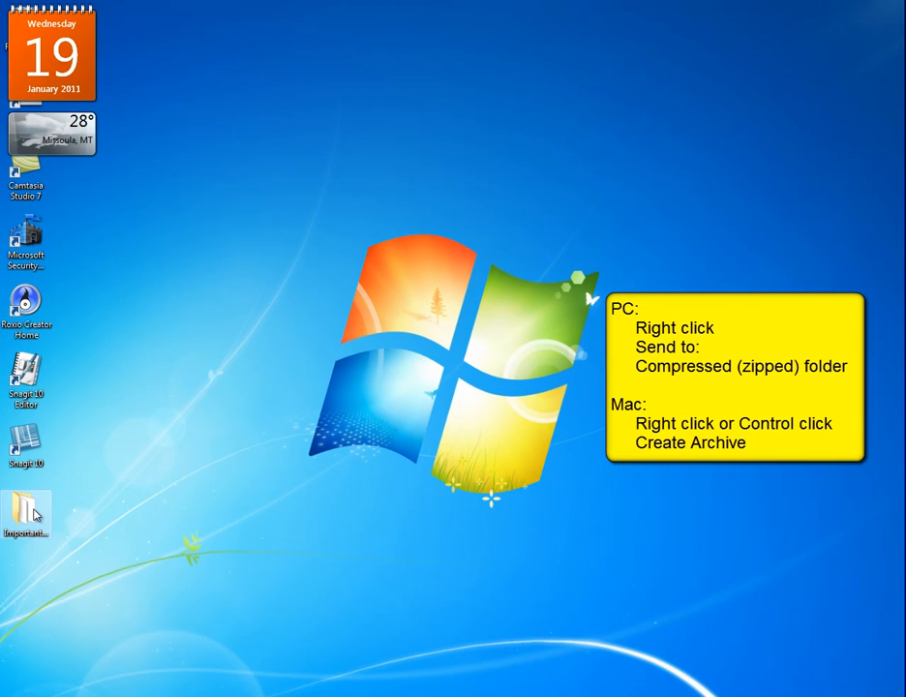
Send the desktop Important_Course_Documents folder to a compressed (zipped) folder
right_click(23, 514)
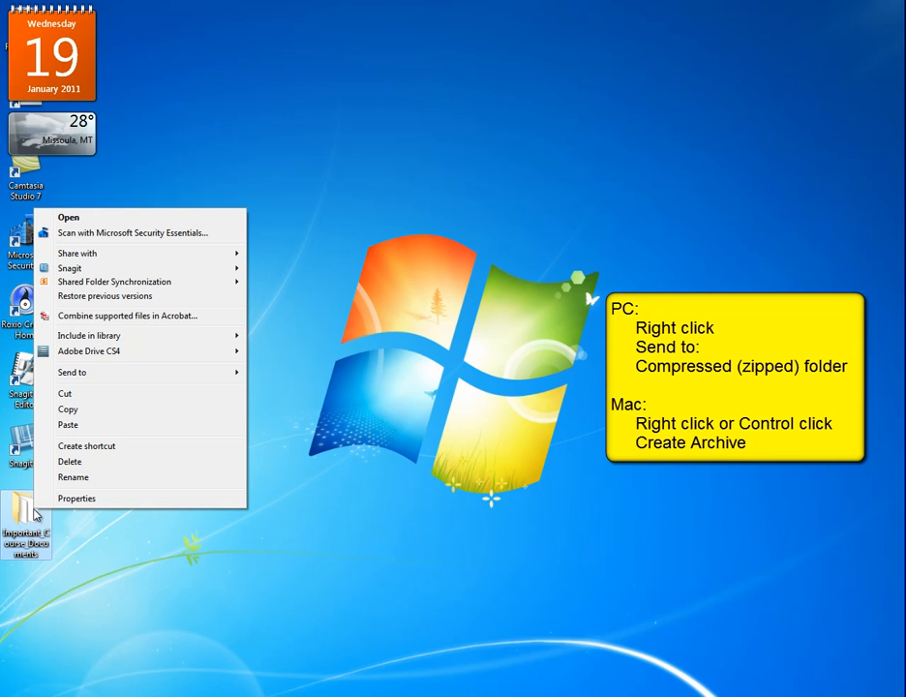
mouse_move(70, 374)
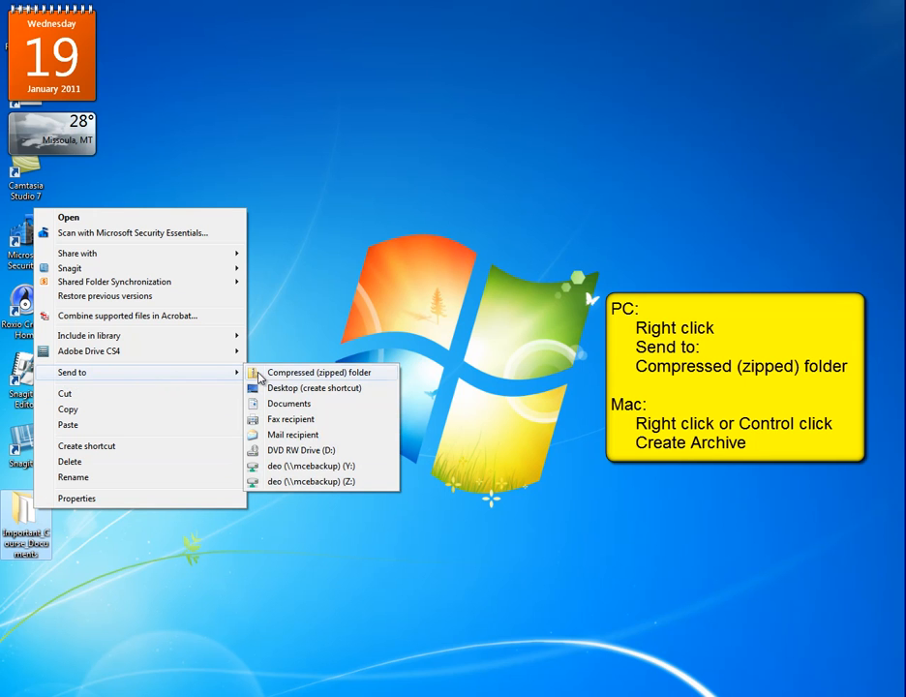
click(320, 372)
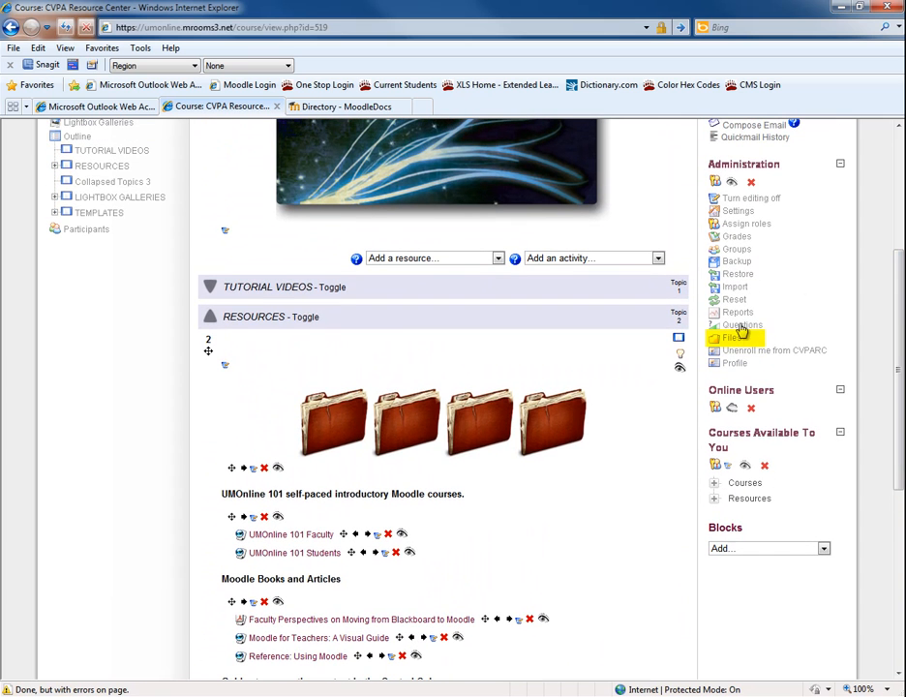
Reach the upload-a-file form in the CVPA Resource Center course files area
click(728, 337)
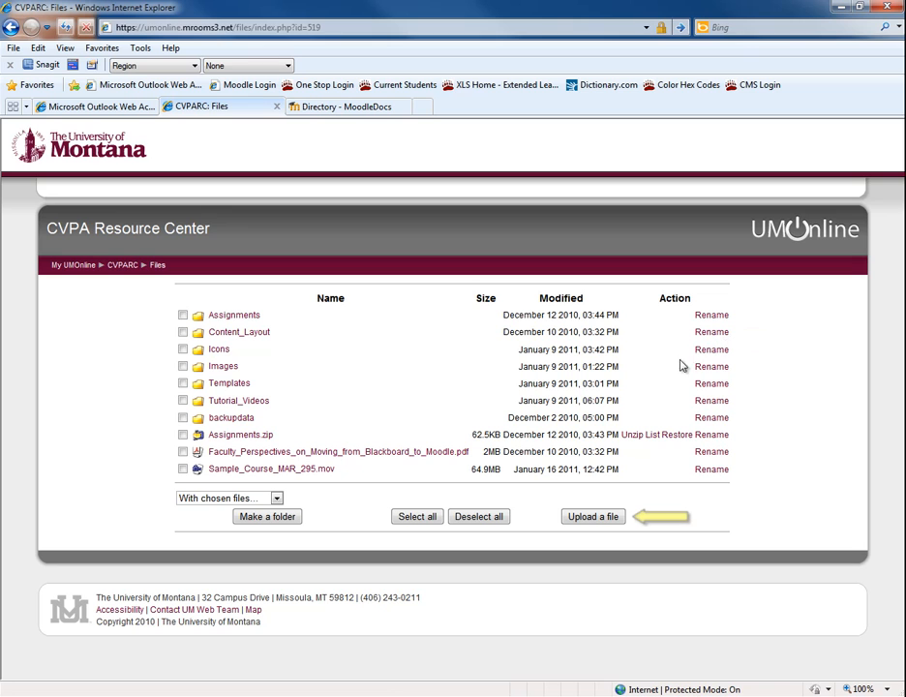
mouse_move(538, 500)
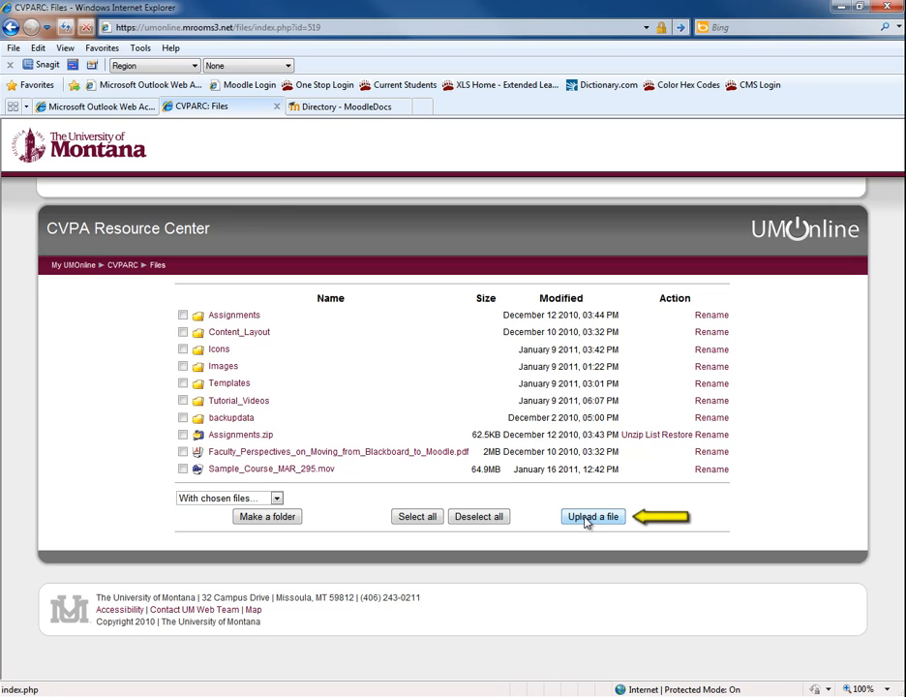
click(591, 517)
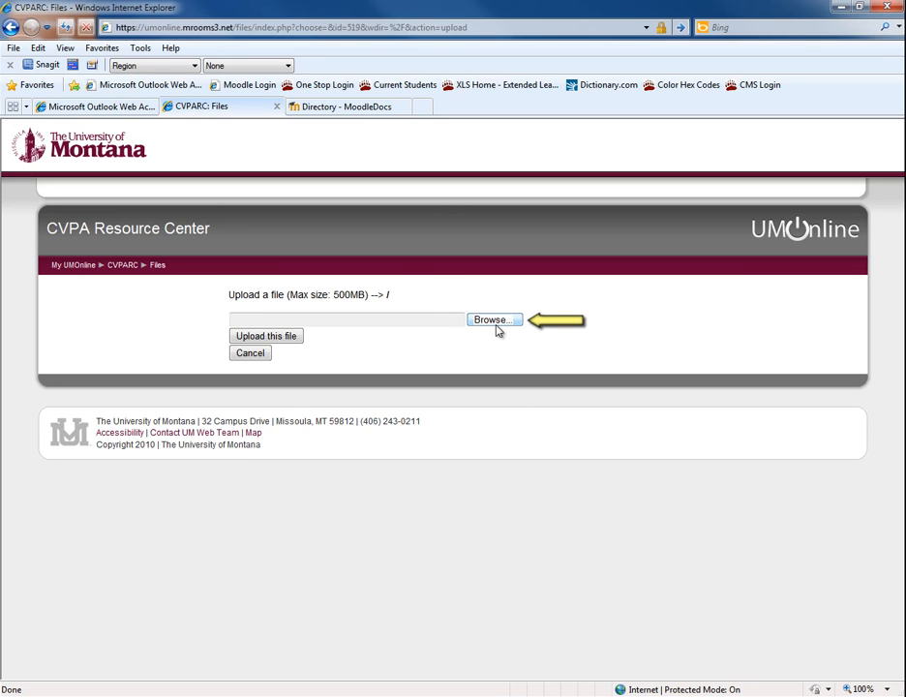
Upload Important_Course_Documents.zip from the Desktop into the course files
click(492, 320)
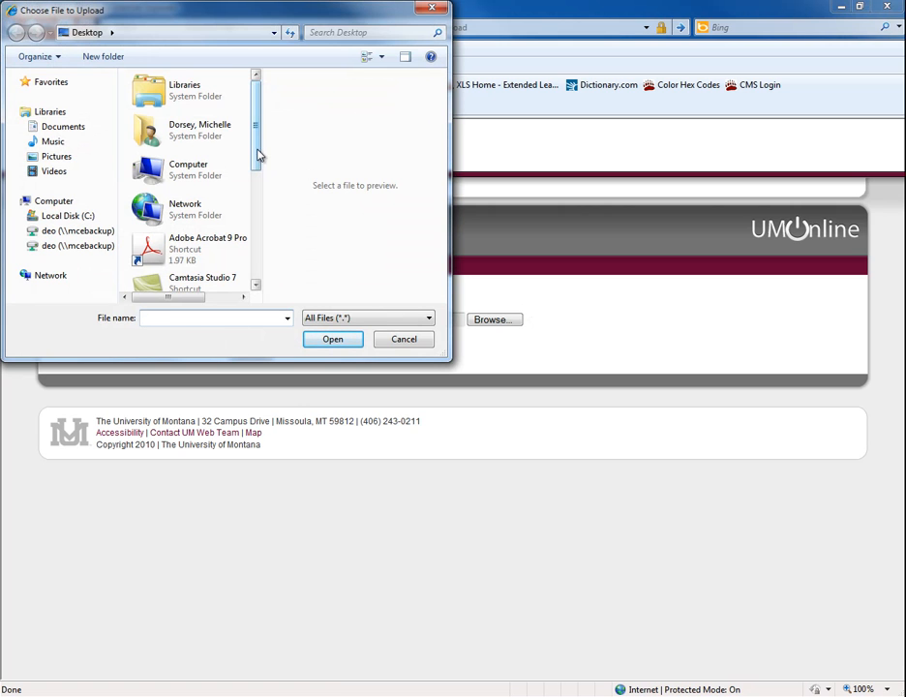
scroll(down, 3)
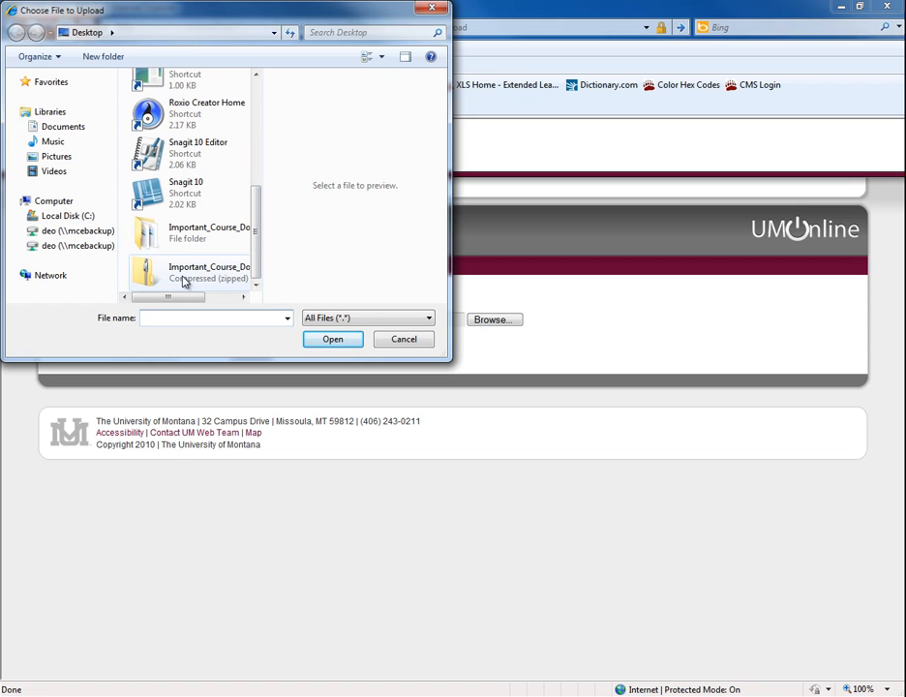
click(194, 271)
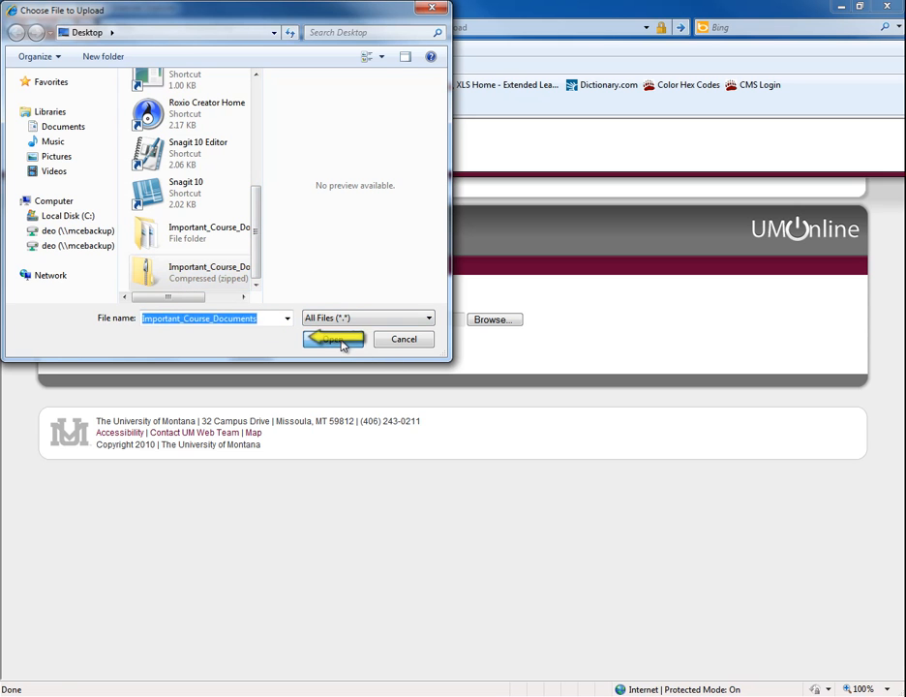
click(333, 339)
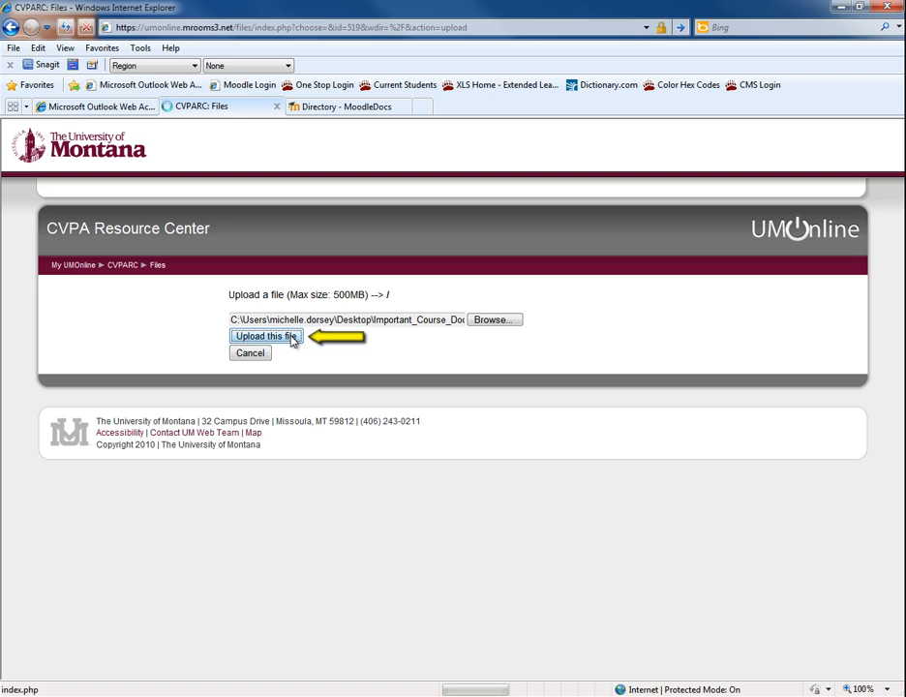
click(265, 337)
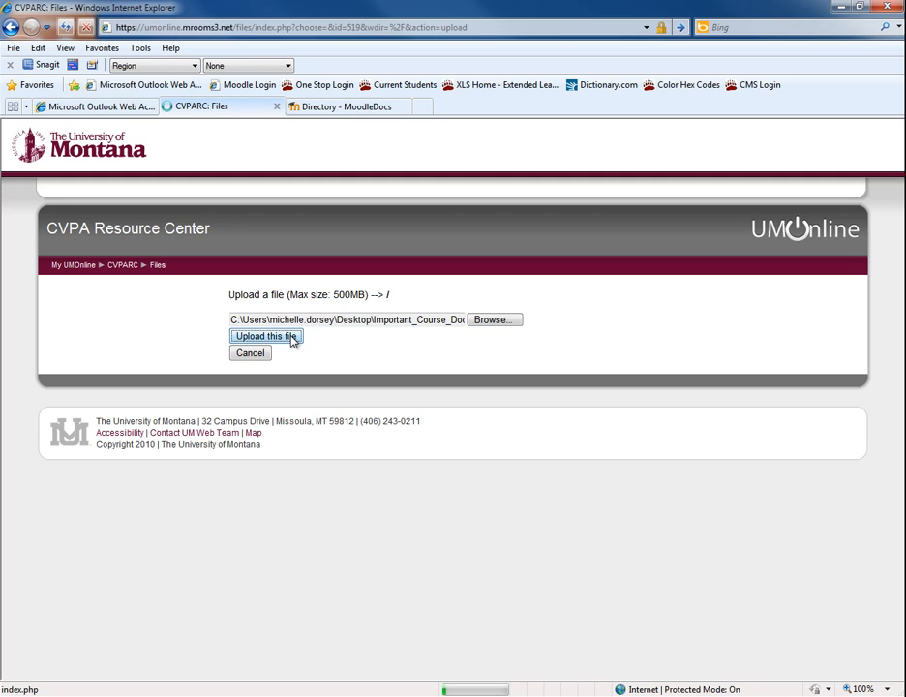
click(267, 337)
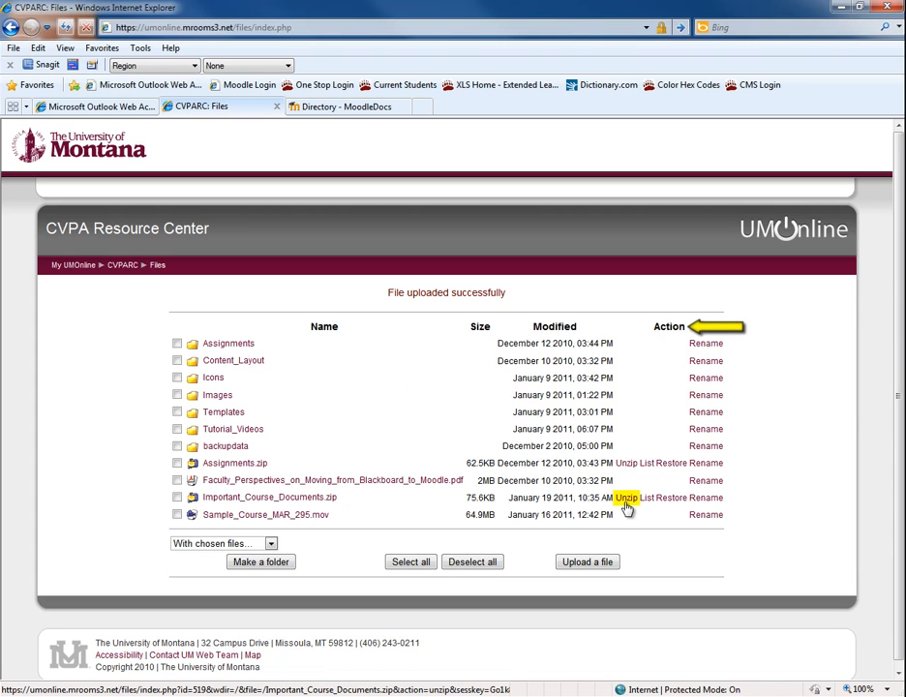
Unzip Important_Course_Documents.zip so its folder appears among the course files
click(620, 498)
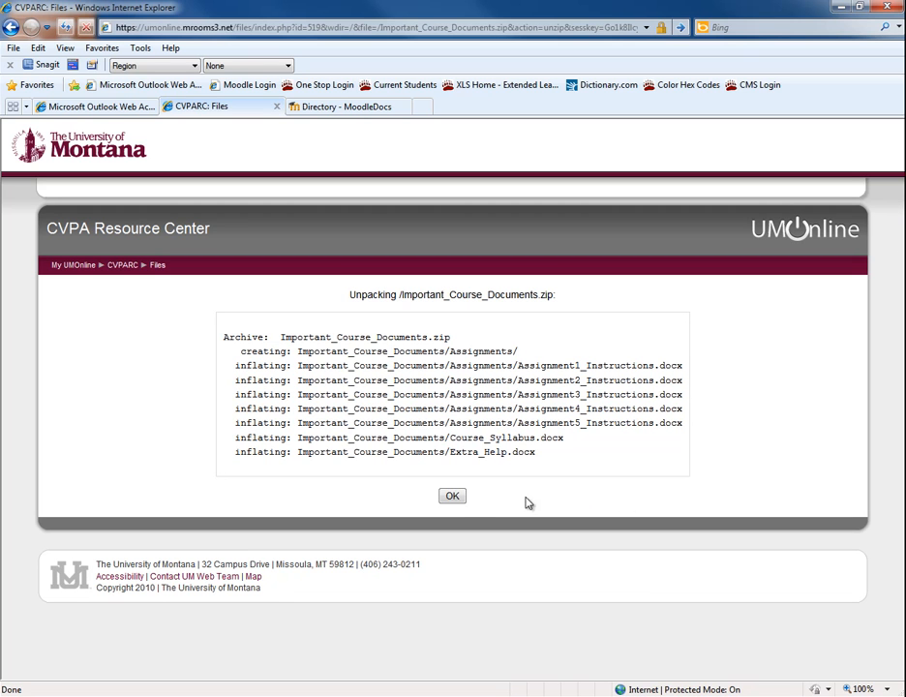
click(452, 496)
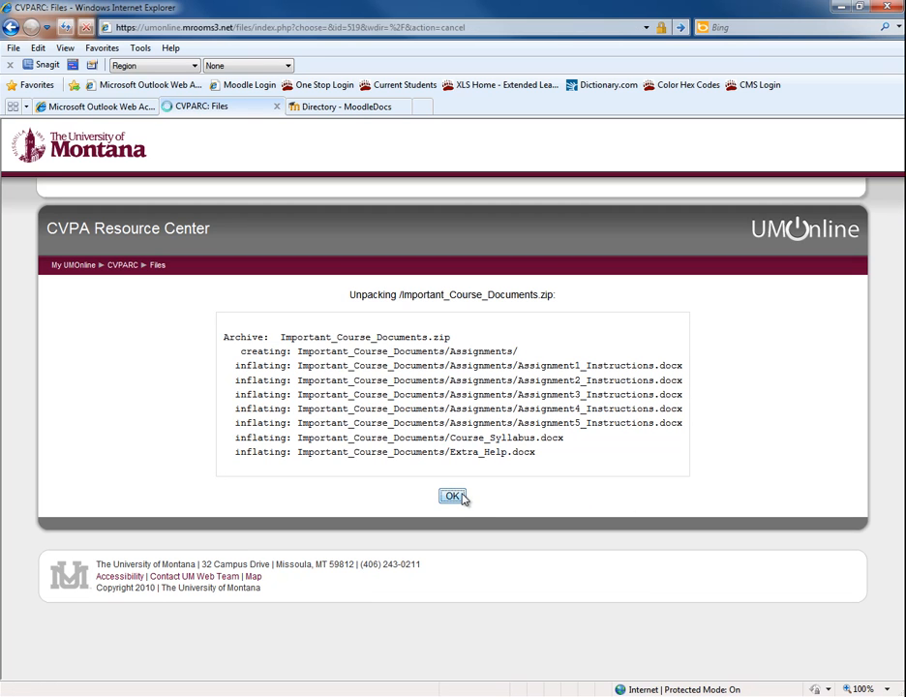
click(451, 496)
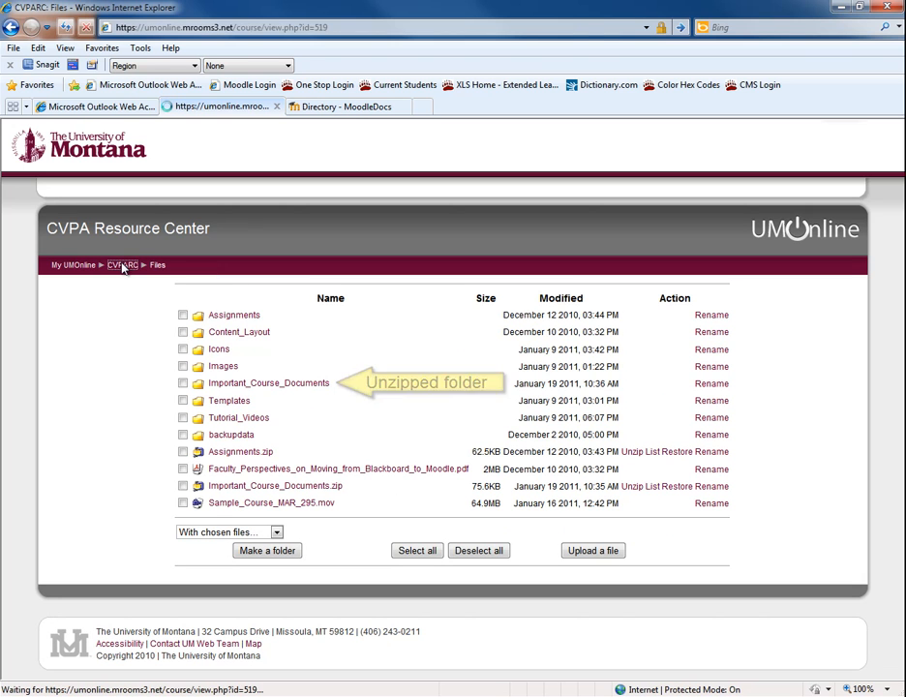
From the CVPARC course page, add a 'Display a directory' resource to Topic 3
click(122, 263)
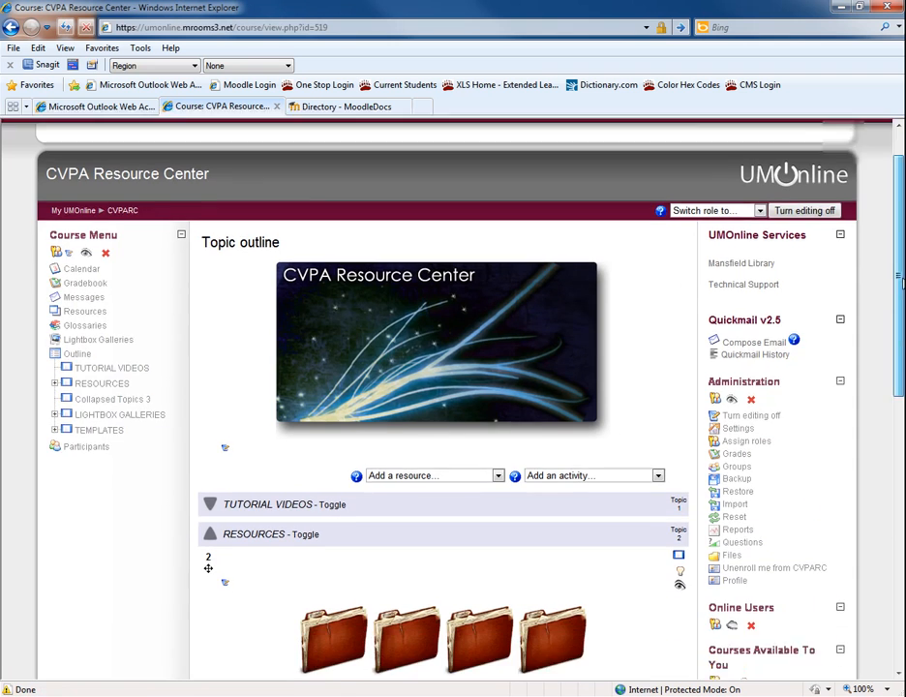
scroll(down, 3)
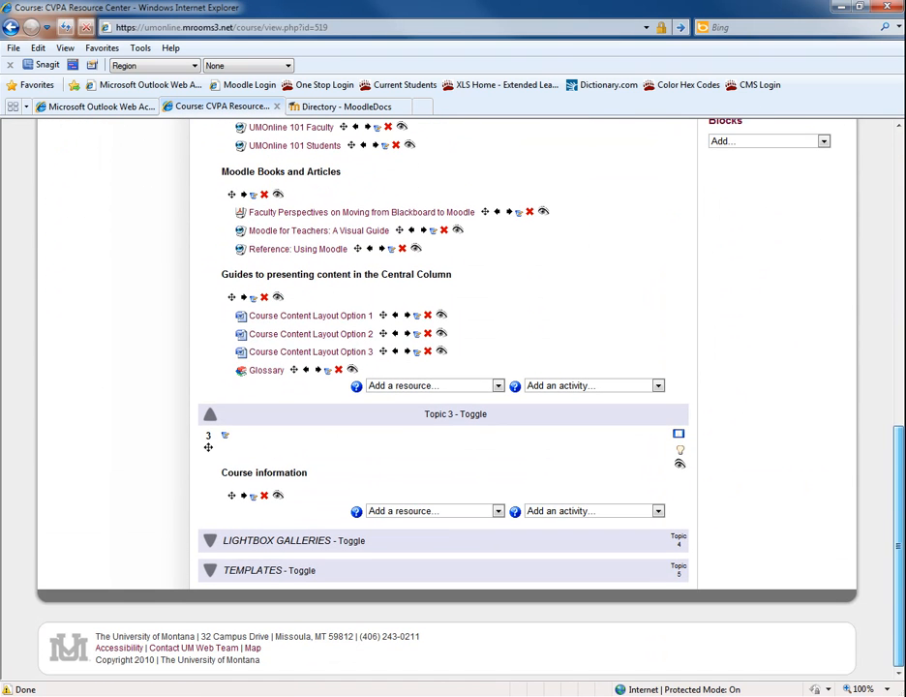
mouse_move(521, 546)
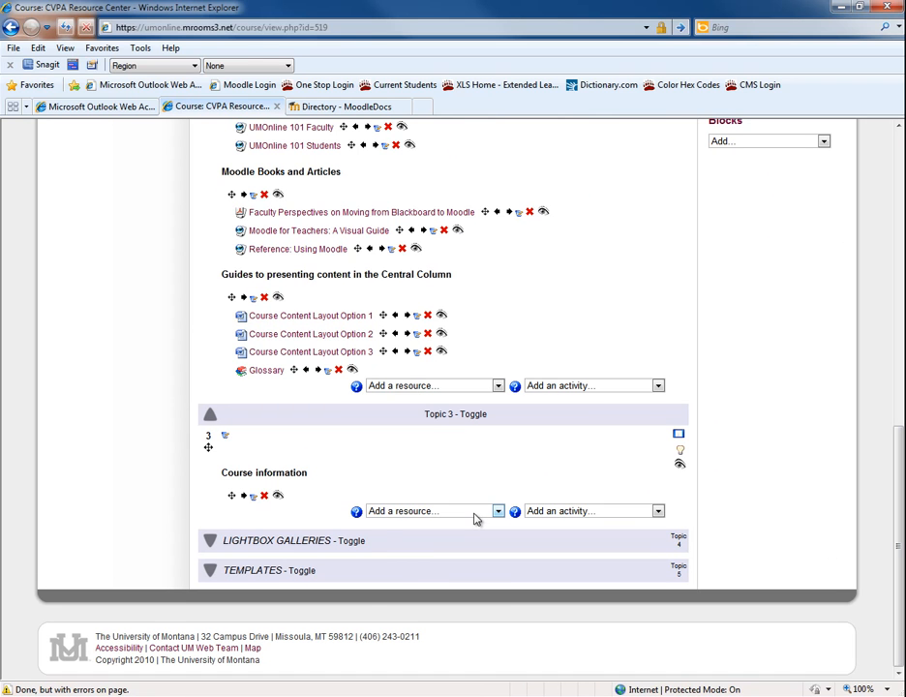
click(430, 511)
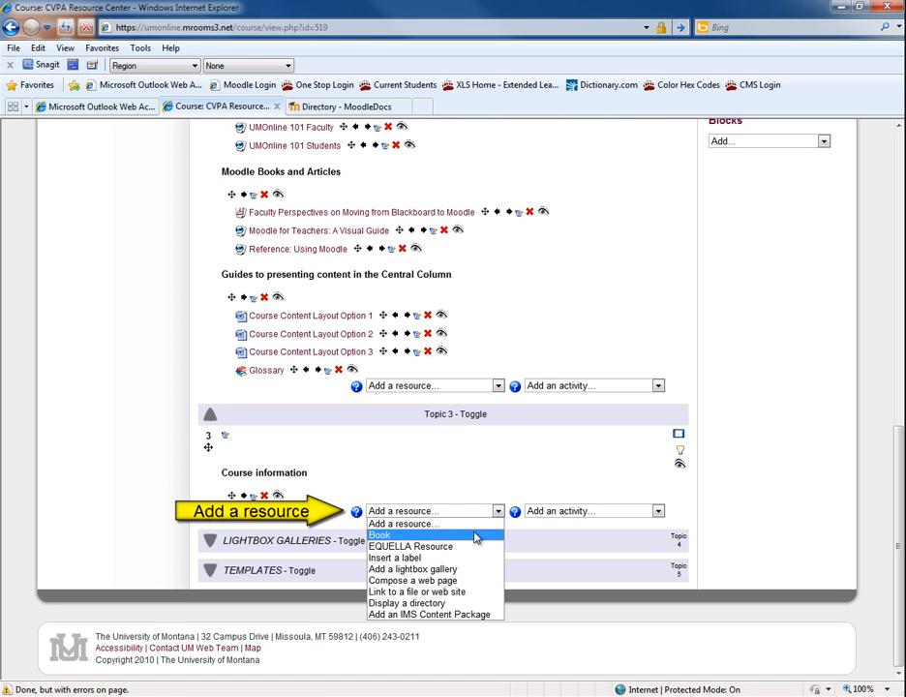
mouse_move(405, 605)
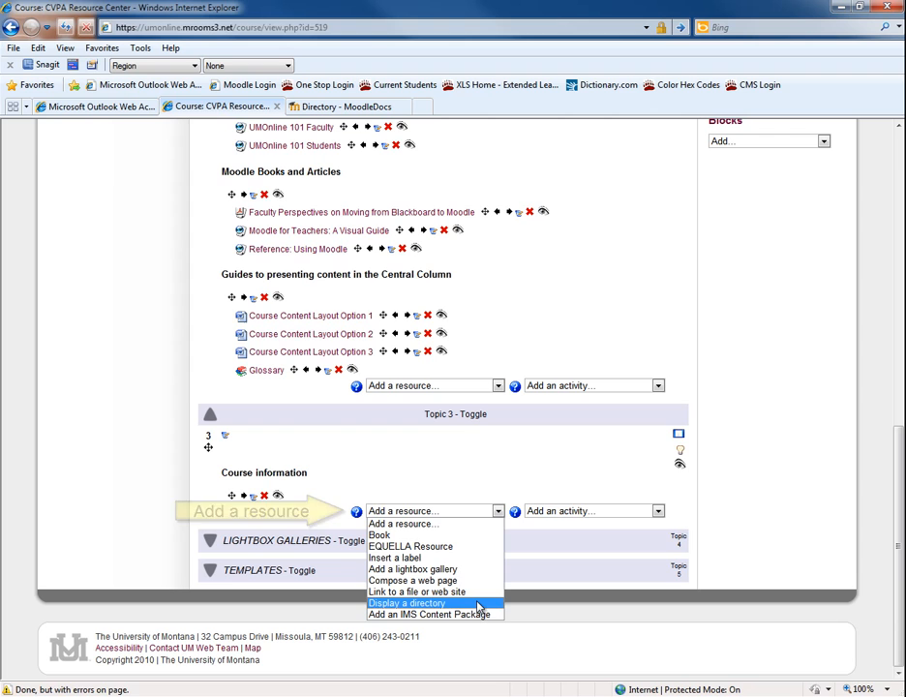
click(414, 603)
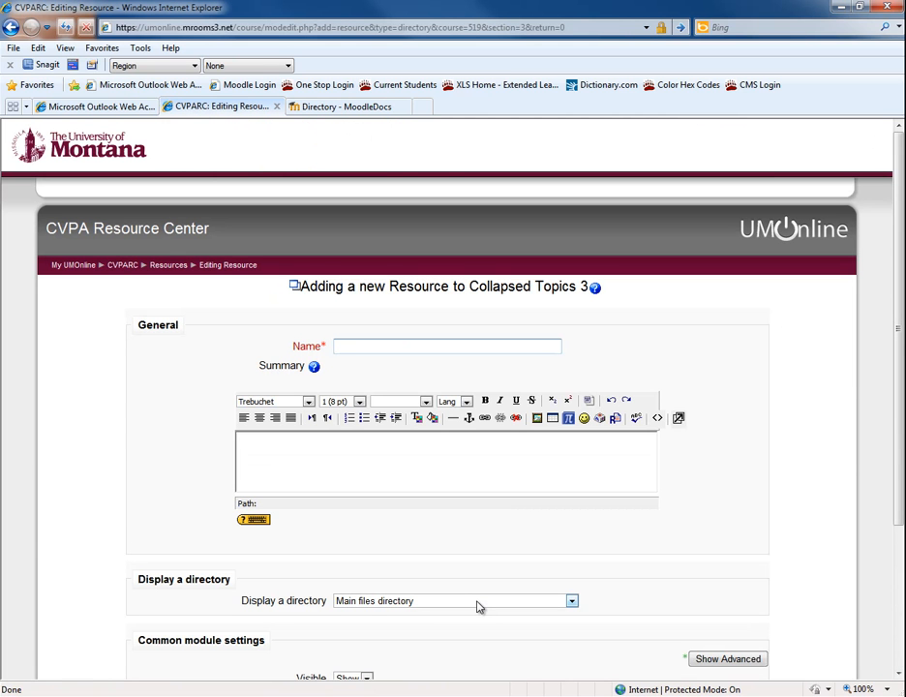
Name the resource 'Important Course Documents' and summarise it as syllabus, assignments and extra help
text(Important)
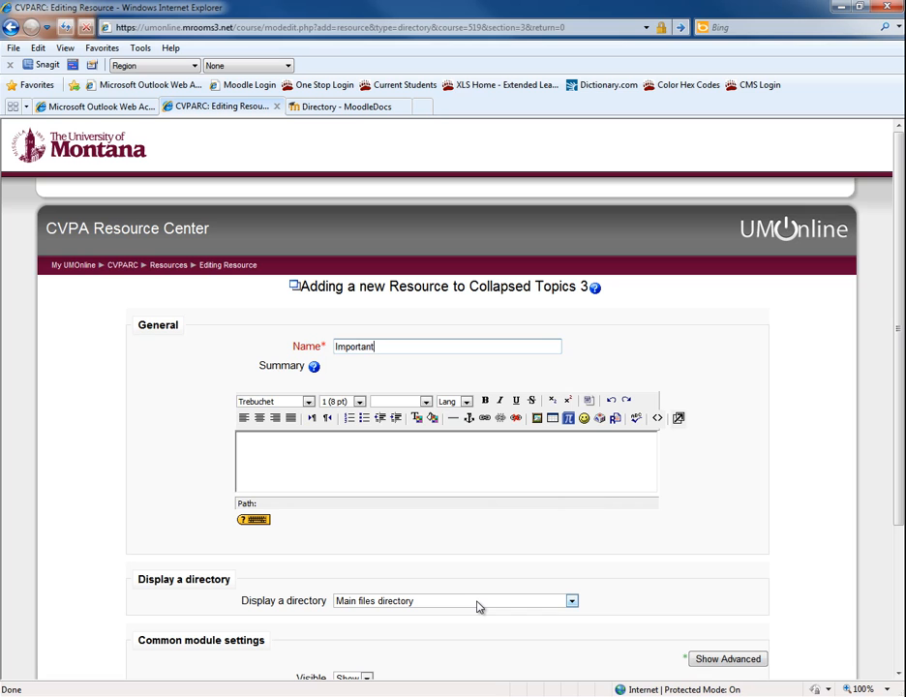
text(Course Documents)
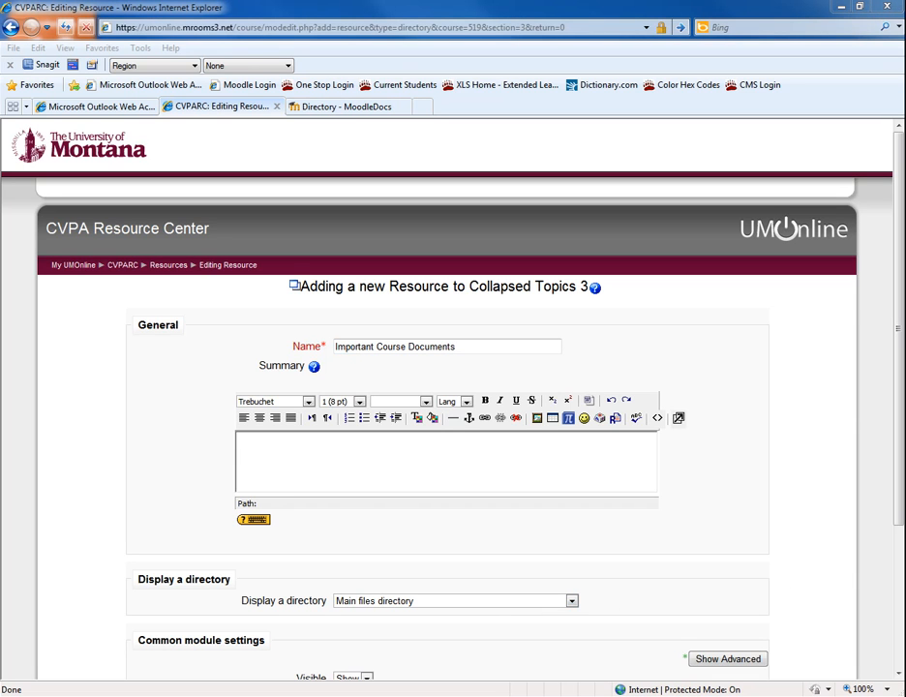
click(445, 471)
text(This directory contains the course syllabus, instructions for Assignments 1-5 and information on extra help.)
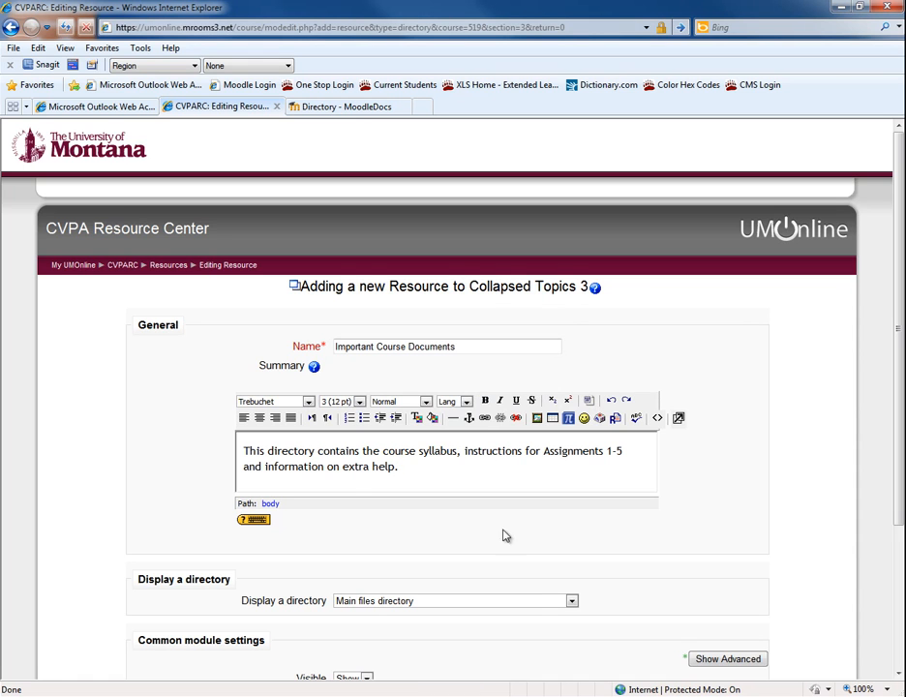
click(570, 601)
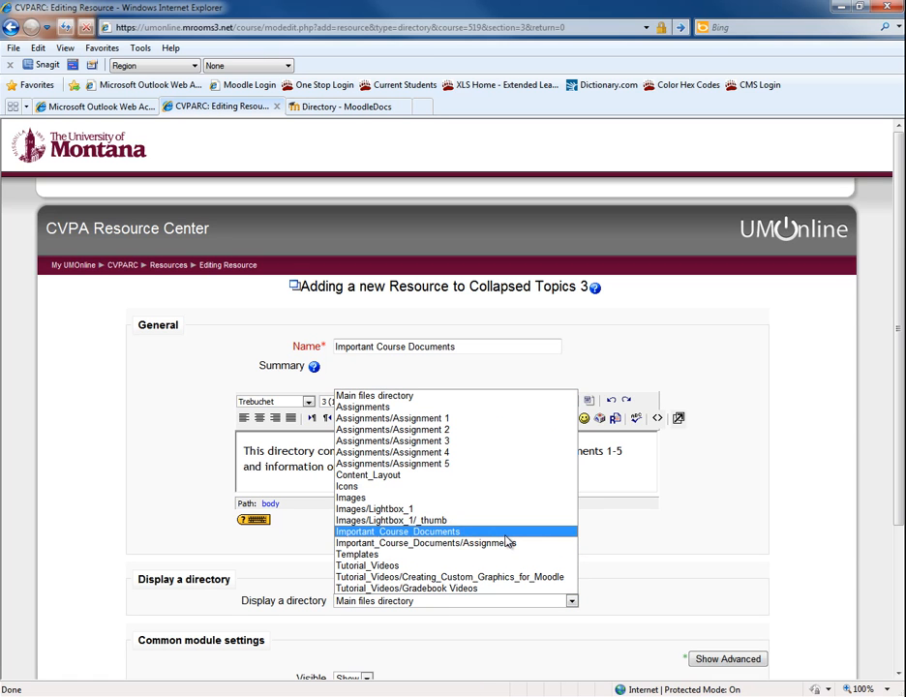
Point the resource at the Important_Course_Documents folder and save, returning to the course
click(397, 530)
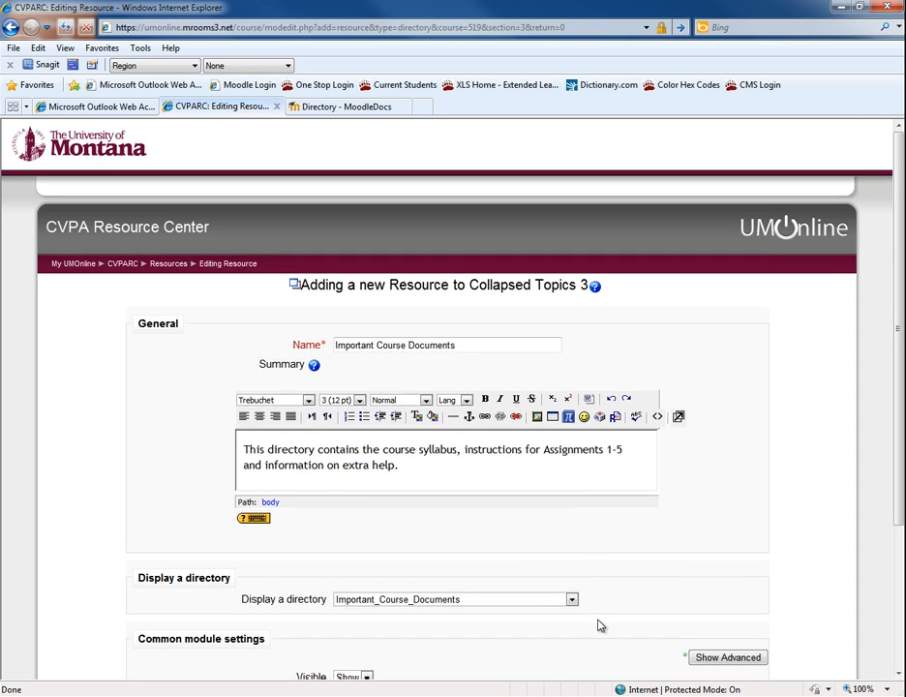
scroll(down, 3)
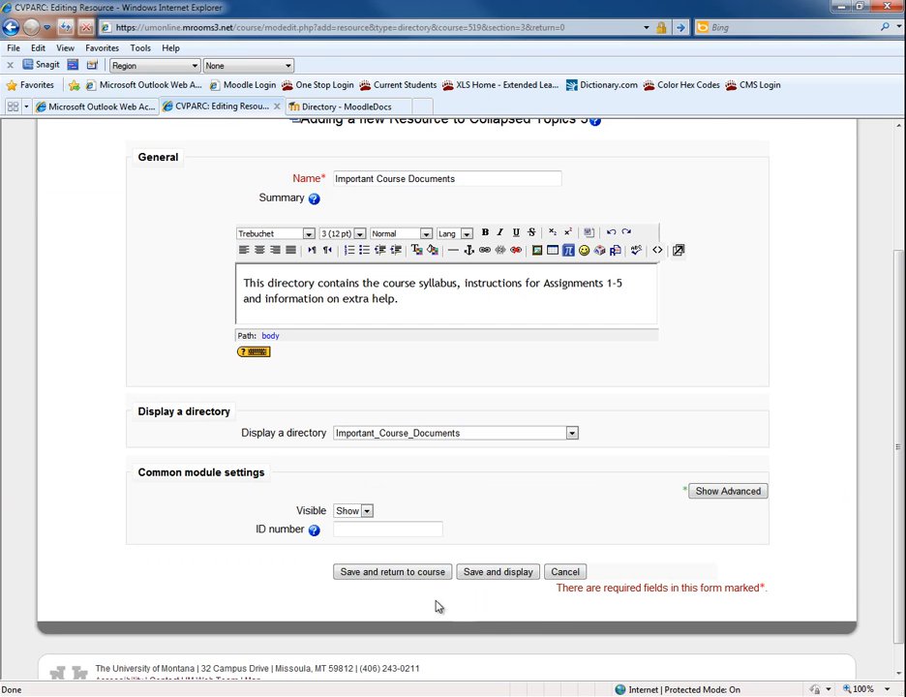
click(392, 572)
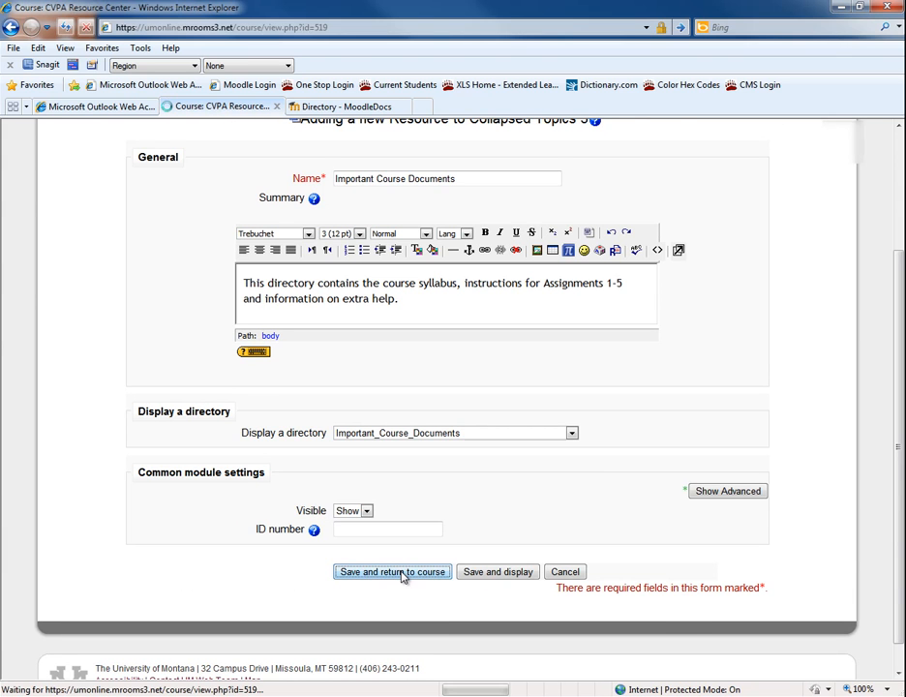
click(391, 572)
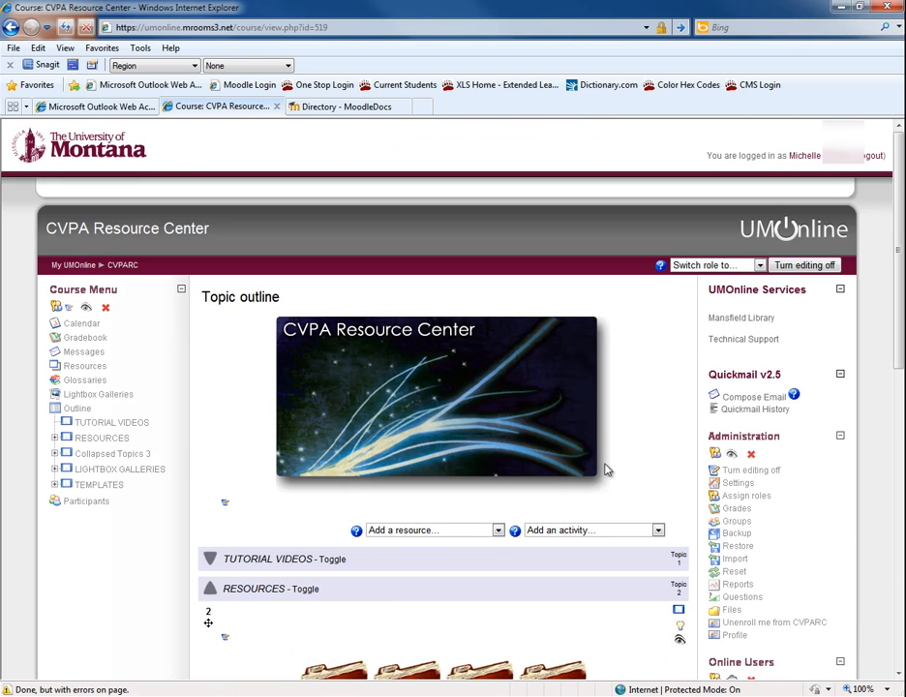
scroll(down, 3)
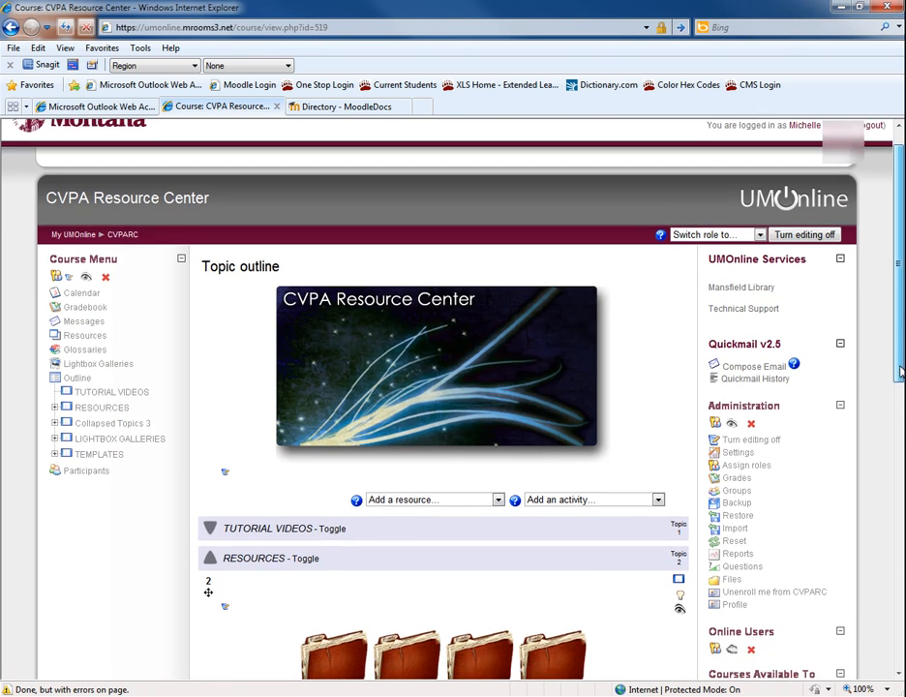
scroll(down, 3)
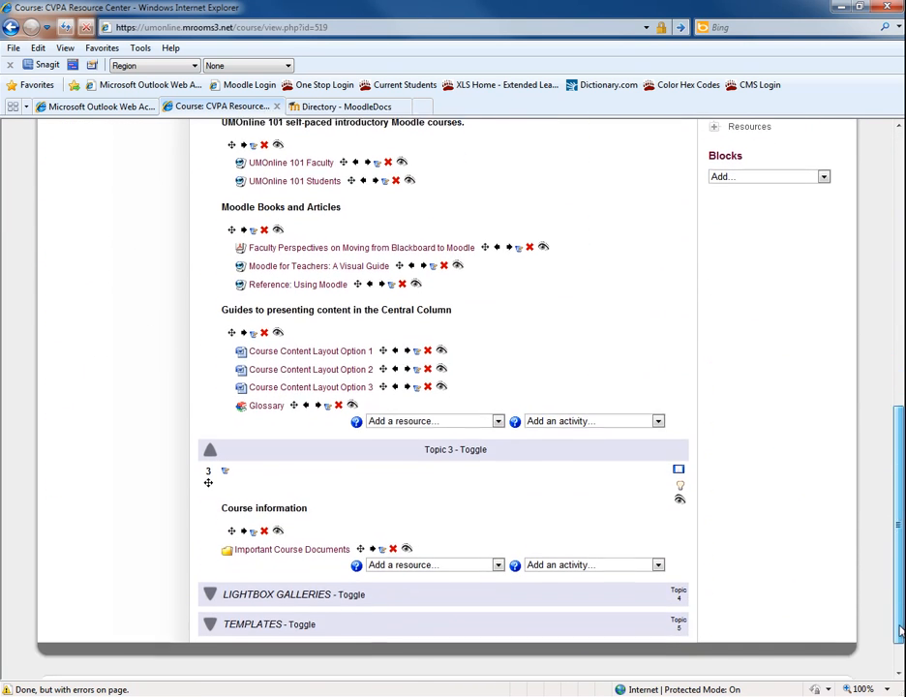